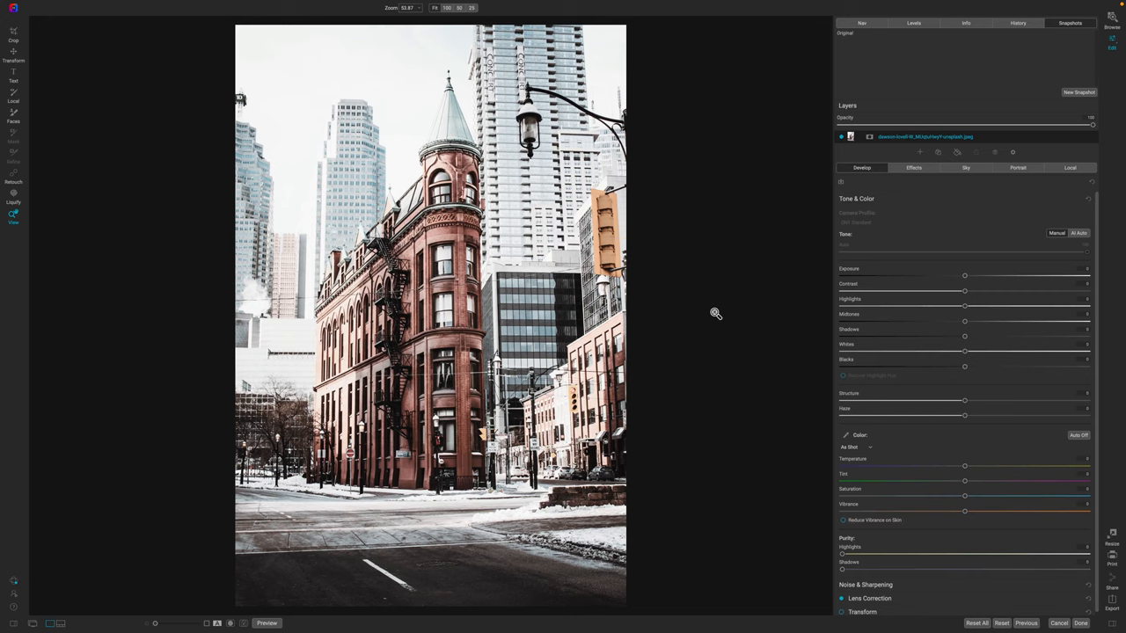
- Switch the flatiron street photo to the Effects stage, with no filters added yet
left_click(913, 169)
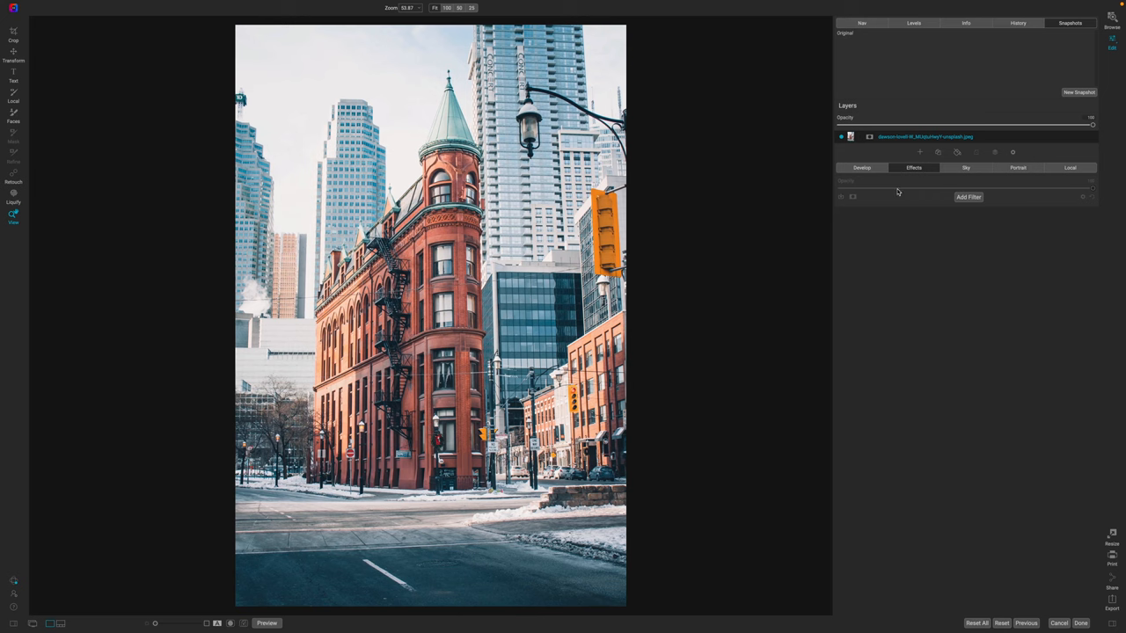
mouse_move(900, 221)
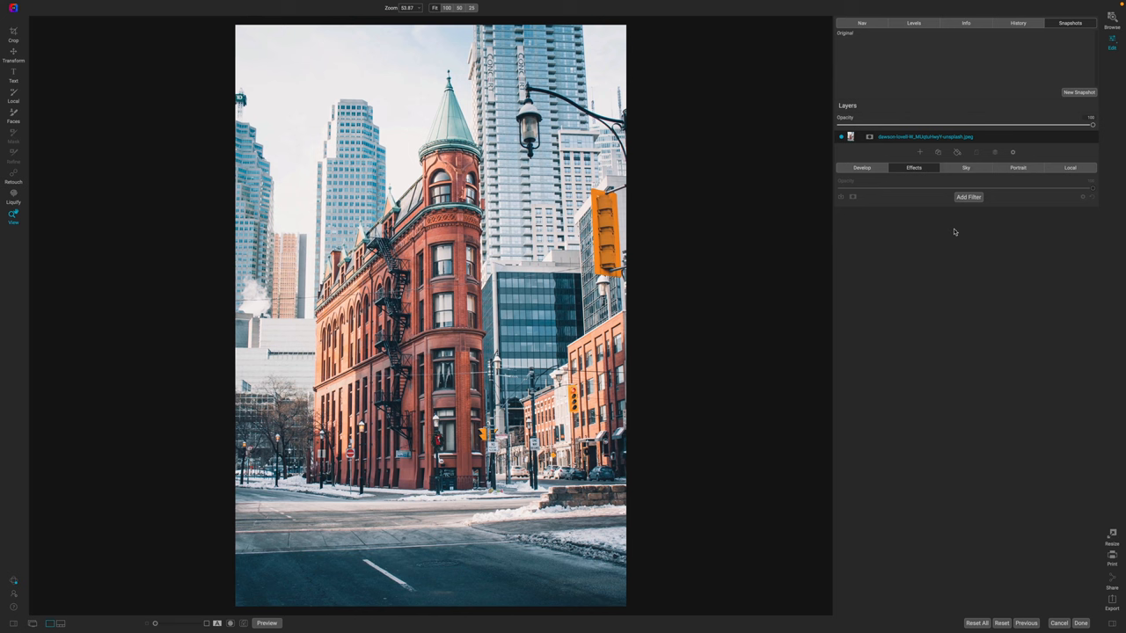
- Add a Bleach Bypass filter to the street photo from the Add Filter list
left_click(967, 197)
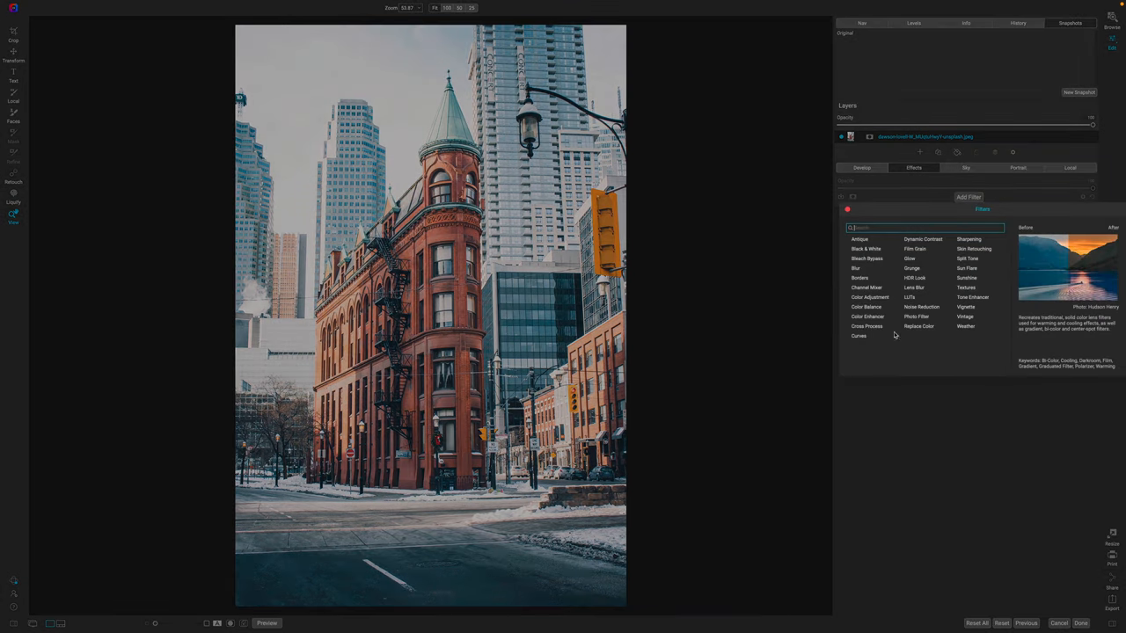
left_click(865, 258)
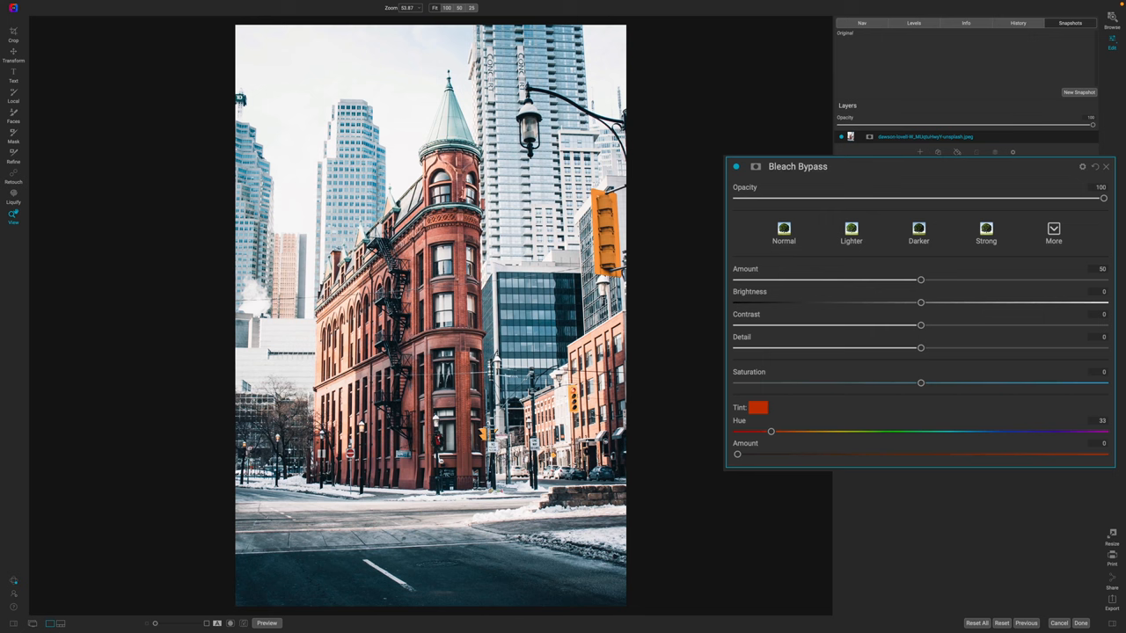
mouse_move(922, 285)
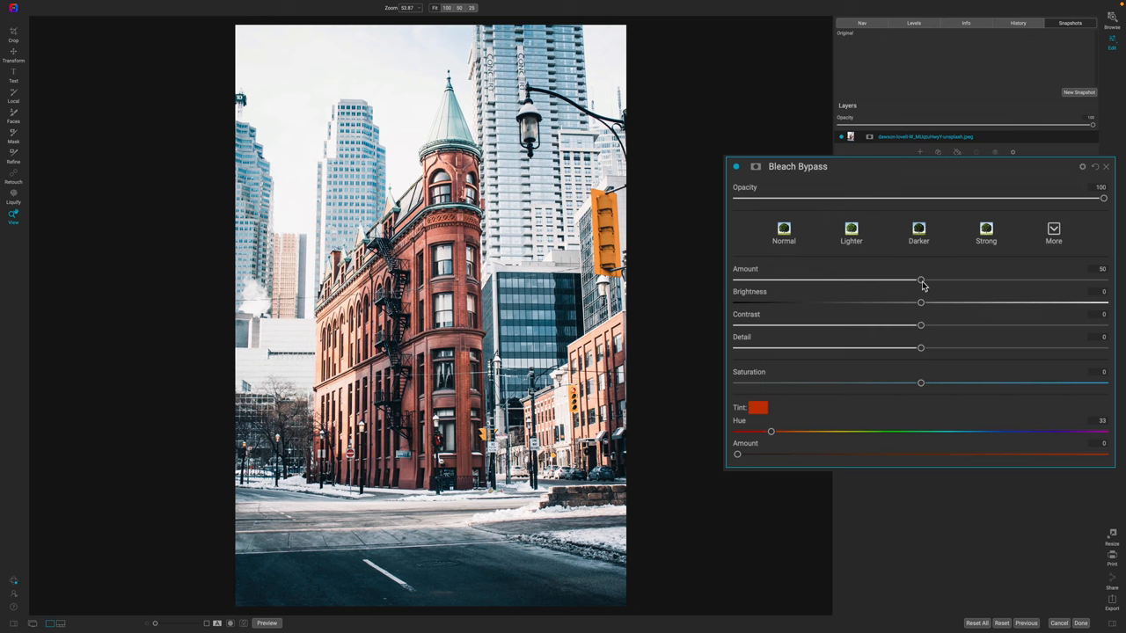
- Raise the Bleach Bypass Amount and compare the photo with and without the filter
left_click_drag(922, 282, 943, 281)
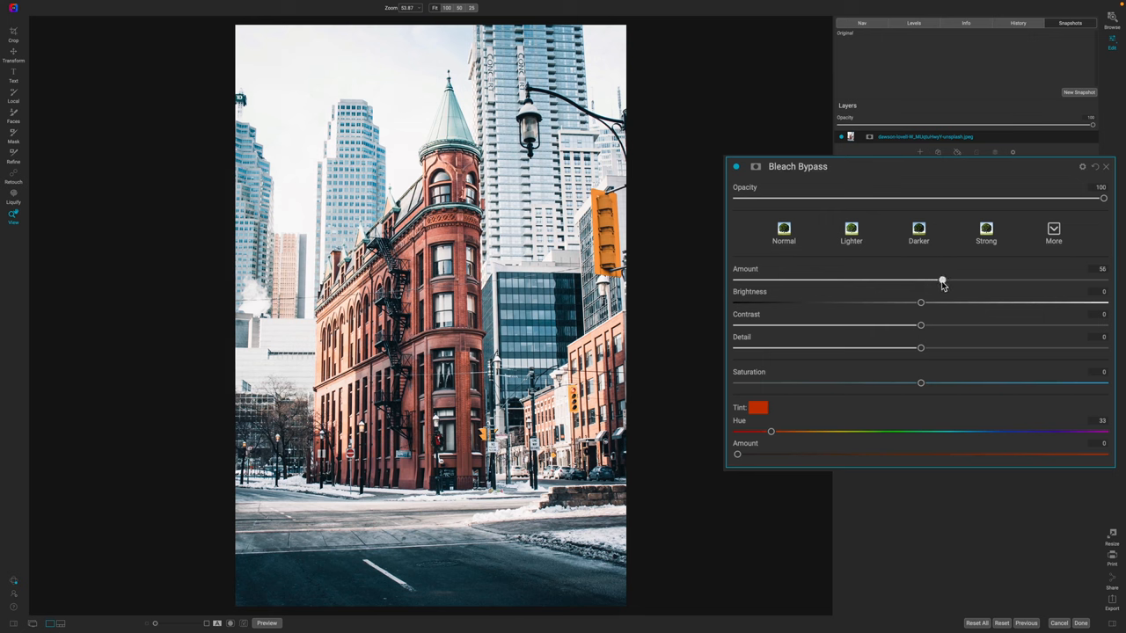
left_click_drag(943, 280, 953, 280)
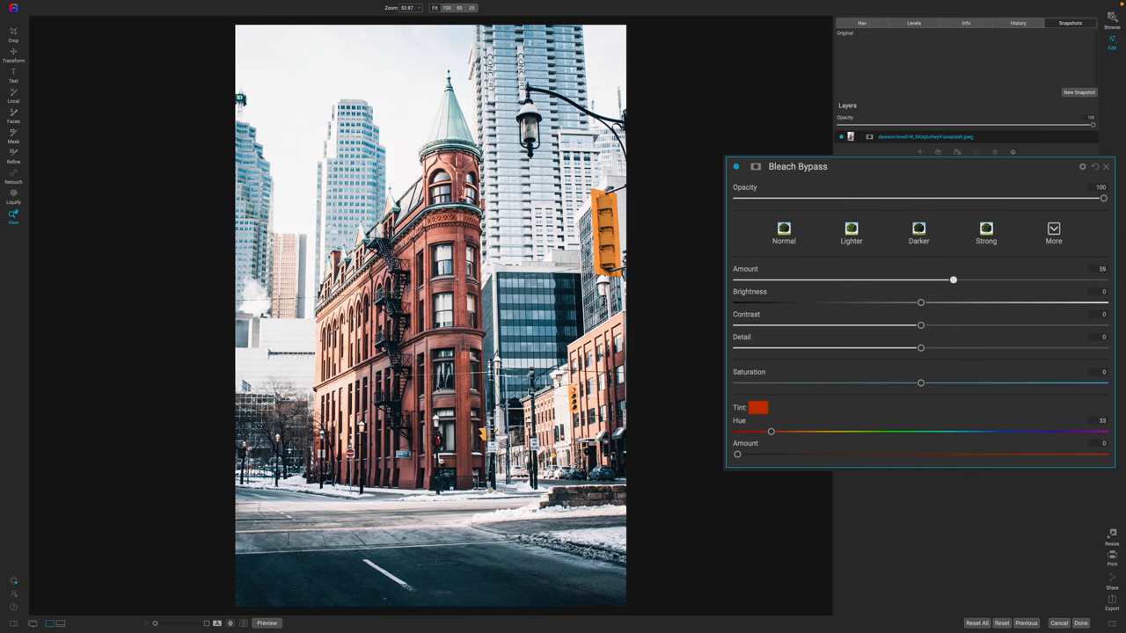
mouse_move(737, 179)
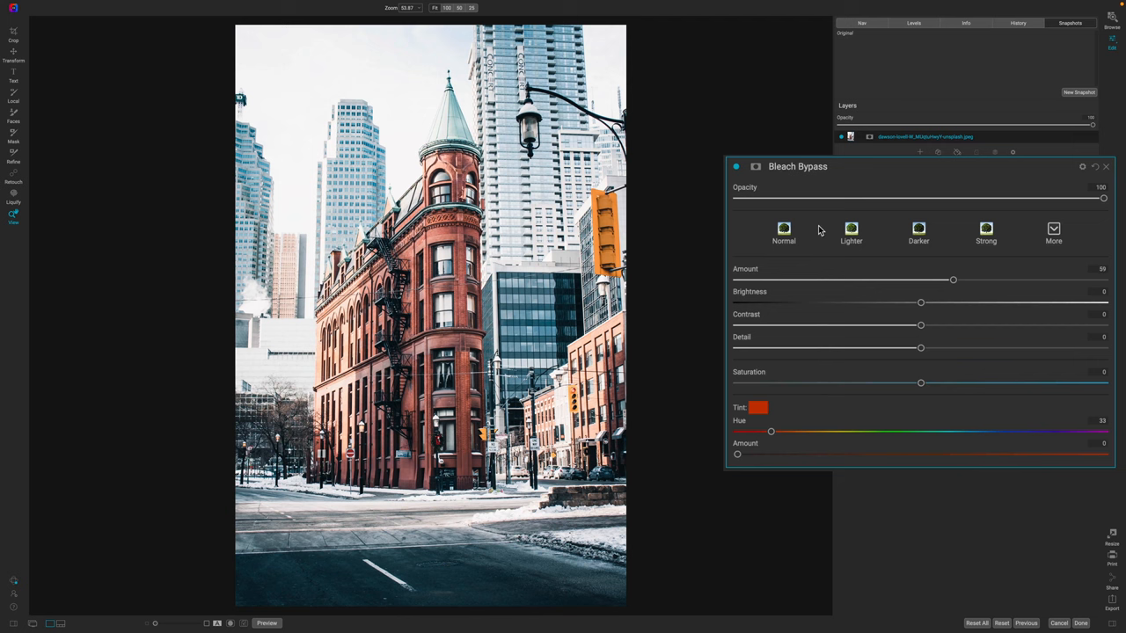
mouse_move(684, 343)
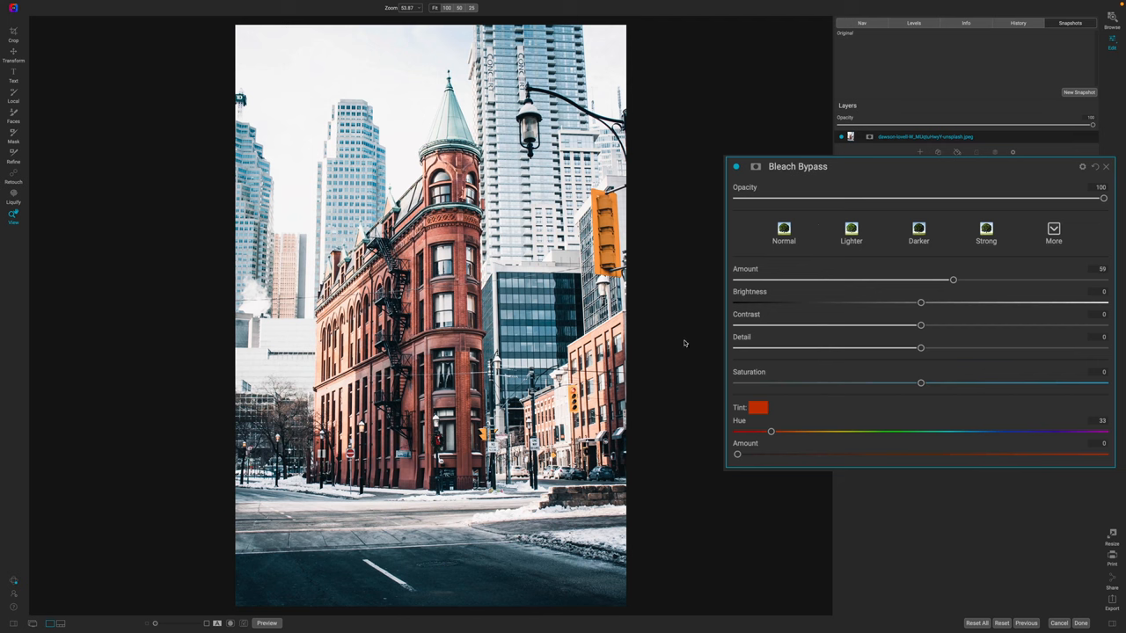
left_click(737, 167)
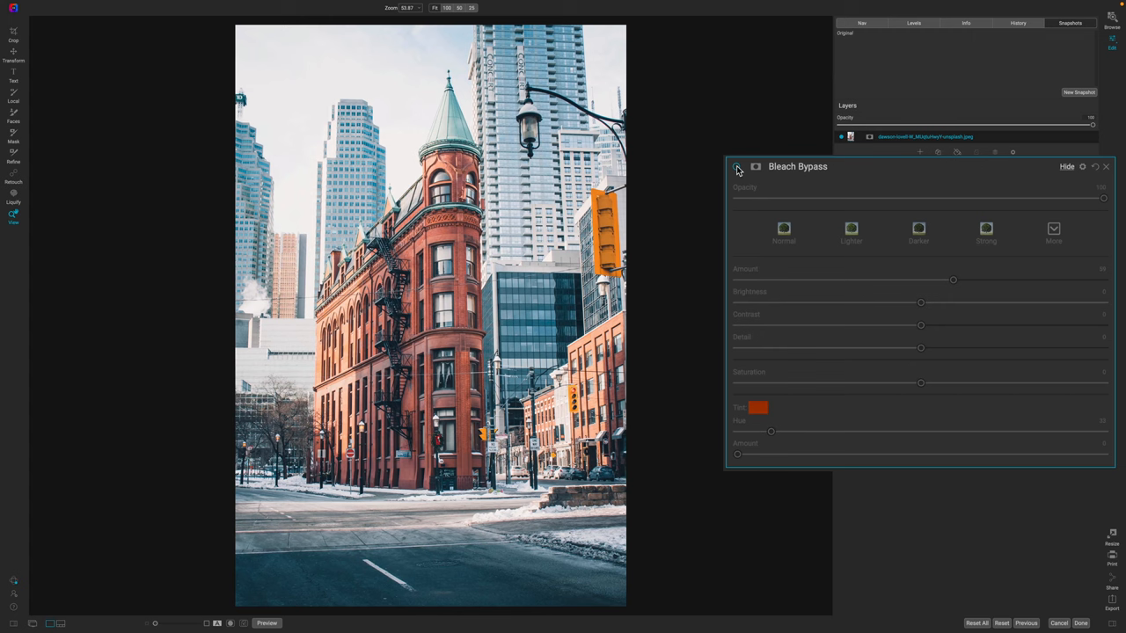
left_click(737, 168)
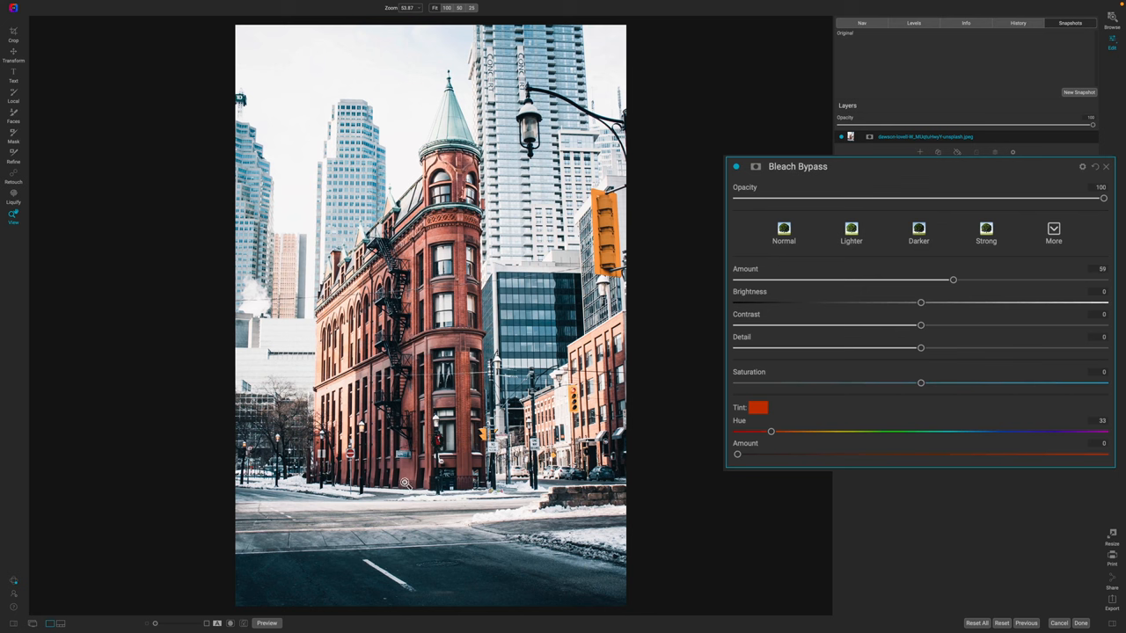
mouse_move(450, 406)
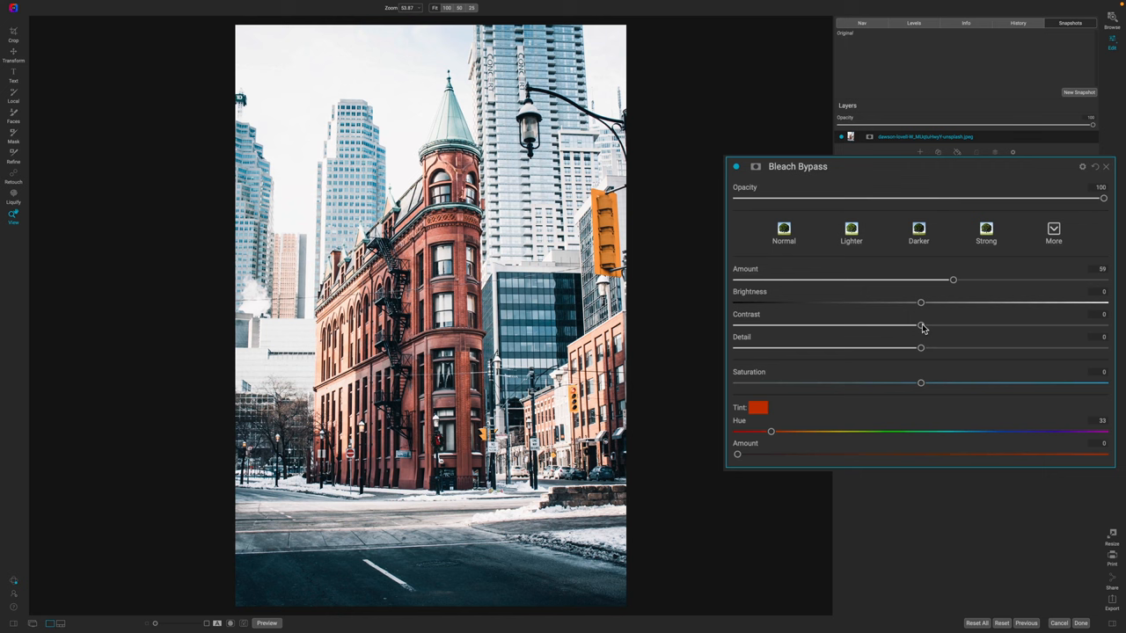
- Raise the Bleach Bypass Contrast strongly, then ease it back slightly
left_click_drag(922, 325, 923, 326)
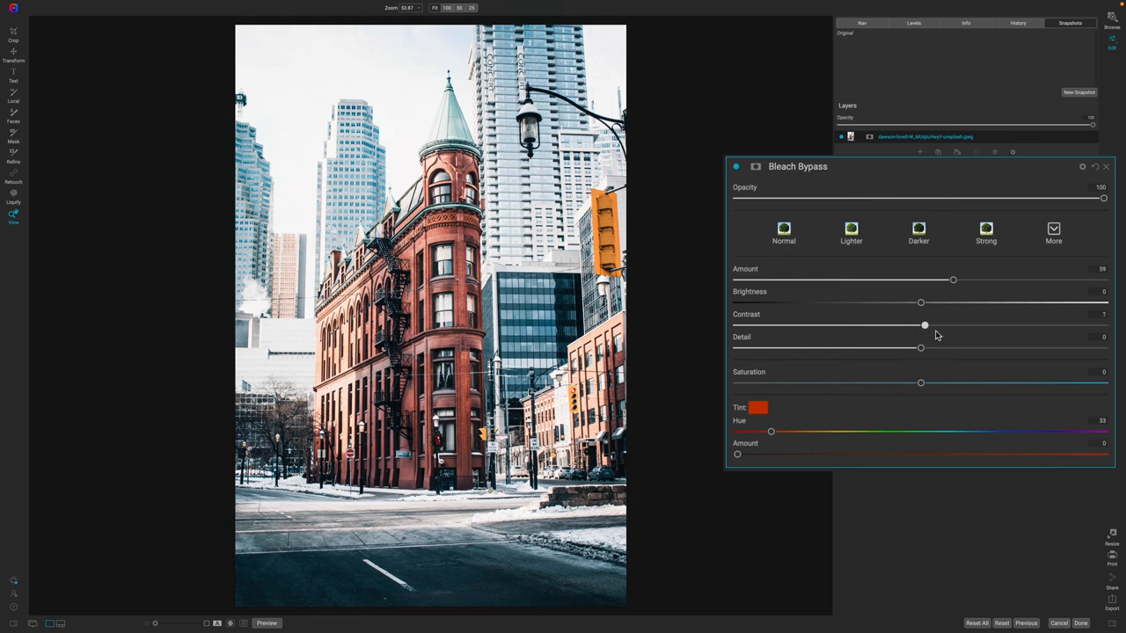
left_click_drag(925, 325, 932, 325)
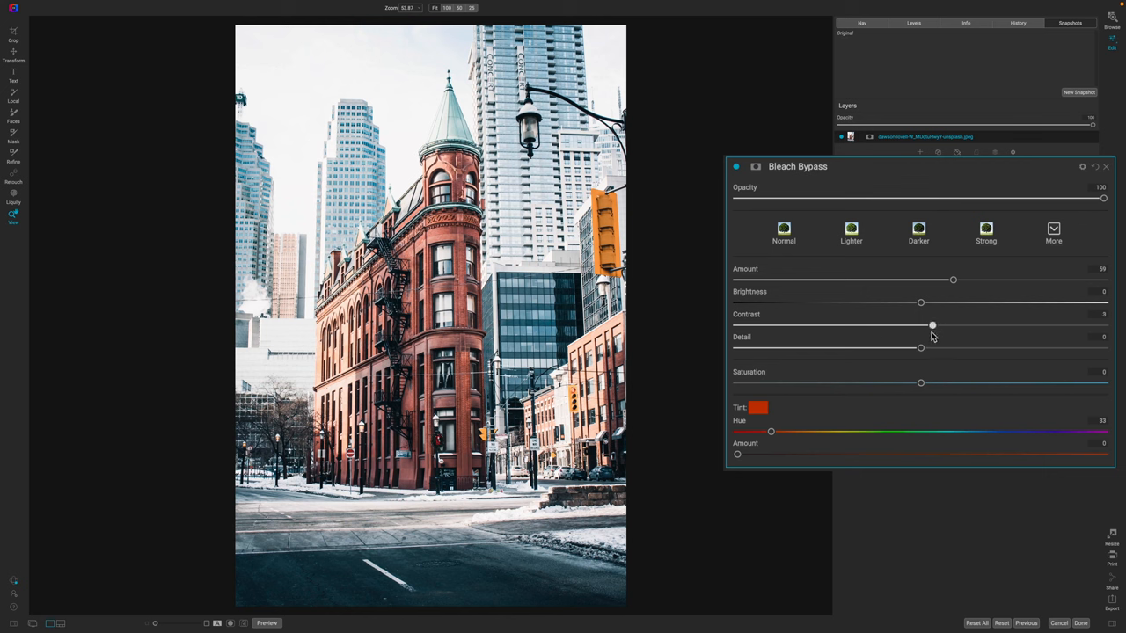
left_click_drag(933, 325, 985, 326)
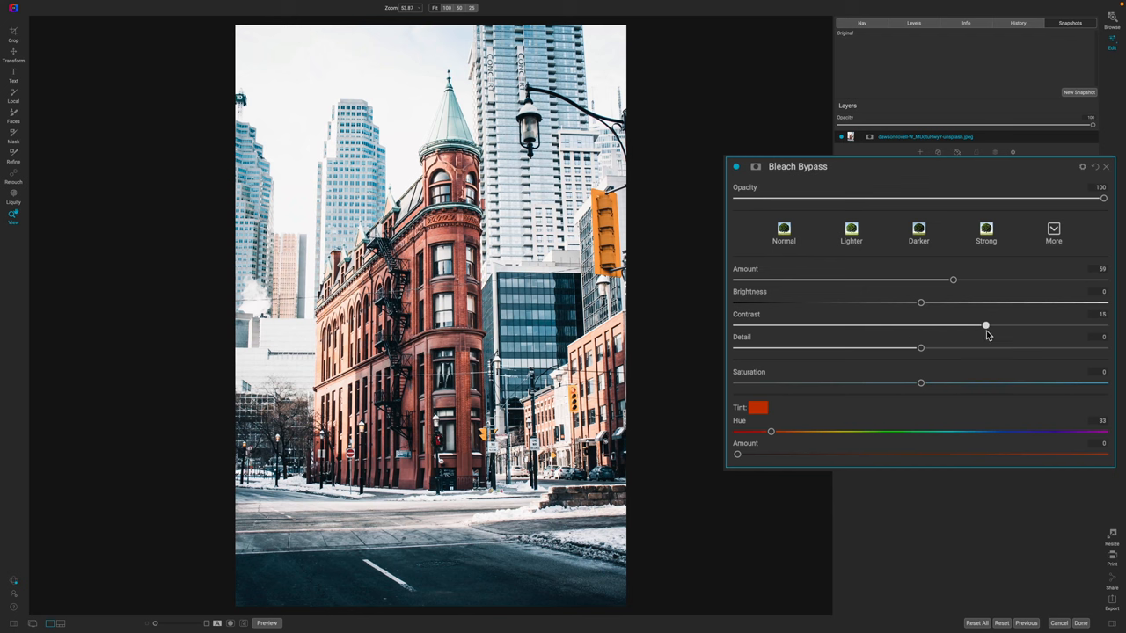
left_click_drag(985, 326, 988, 325)
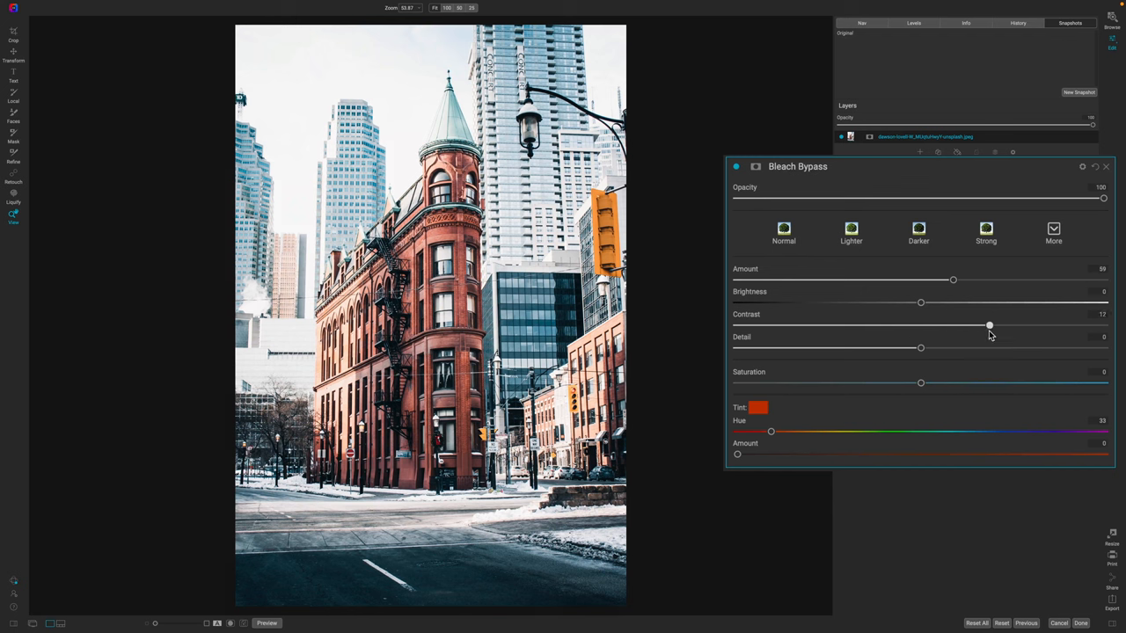
left_click_drag(989, 325, 982, 325)
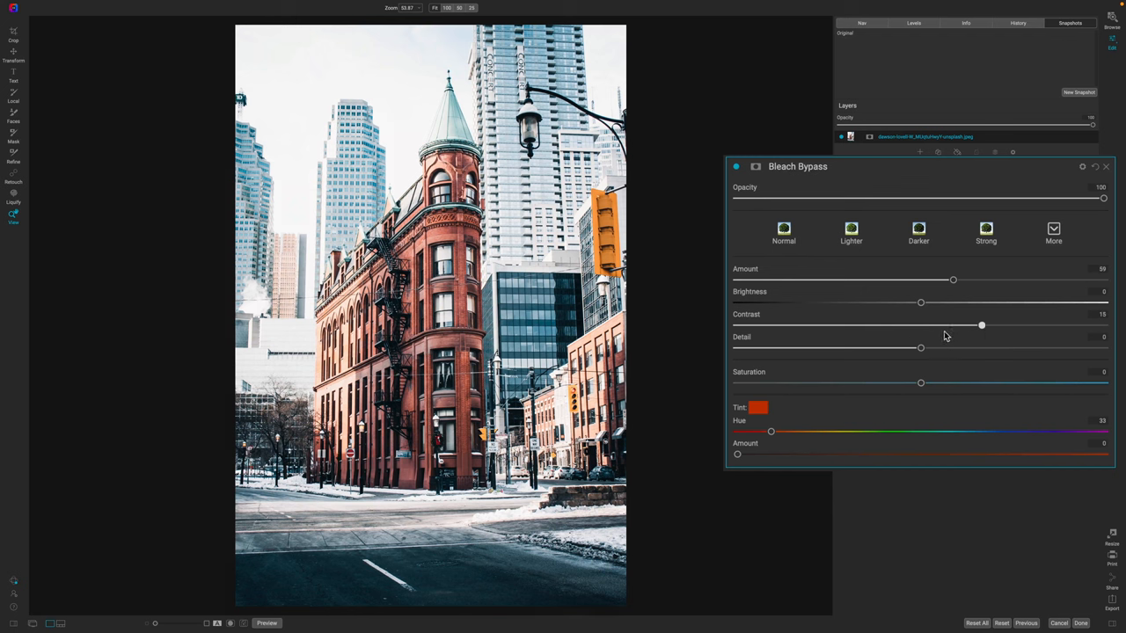
left_click_drag(981, 325, 973, 326)
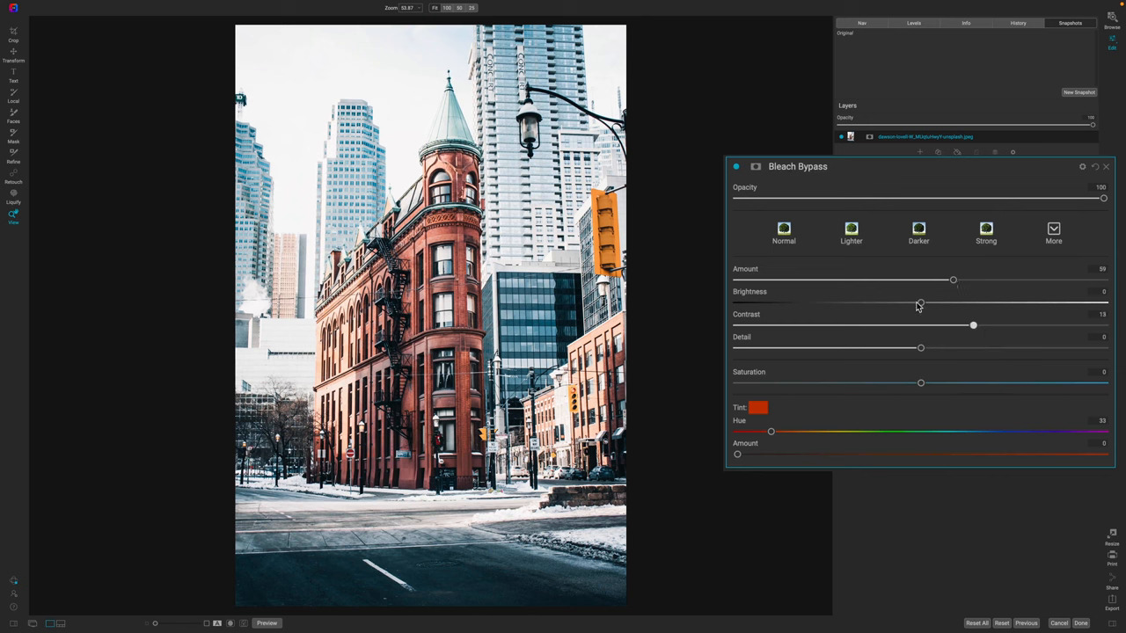
- Try the Bleach Bypass Brightness lower and higher, then return it to its neutral midpoint
left_click_drag(920, 302, 858, 303)
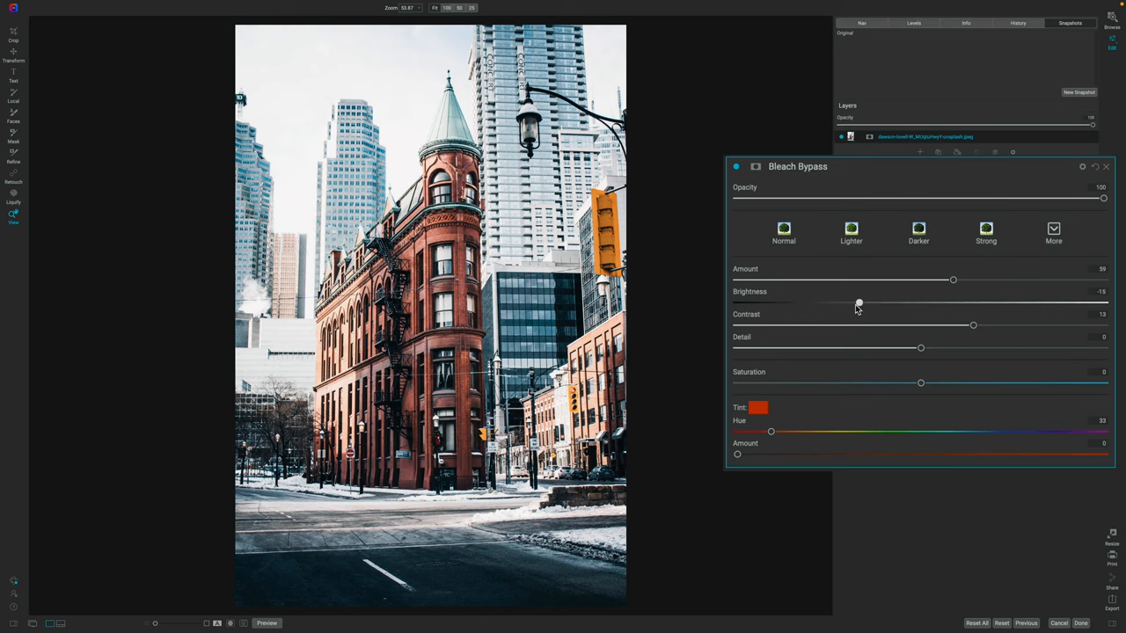
left_click_drag(858, 303, 946, 303)
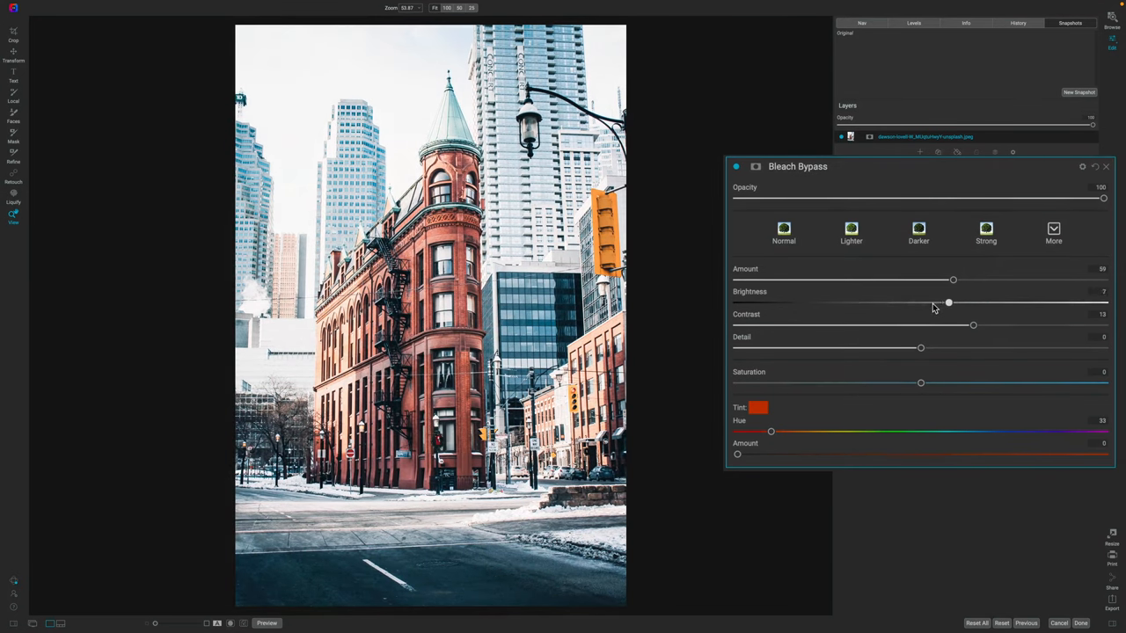
left_click_drag(948, 302, 883, 302)
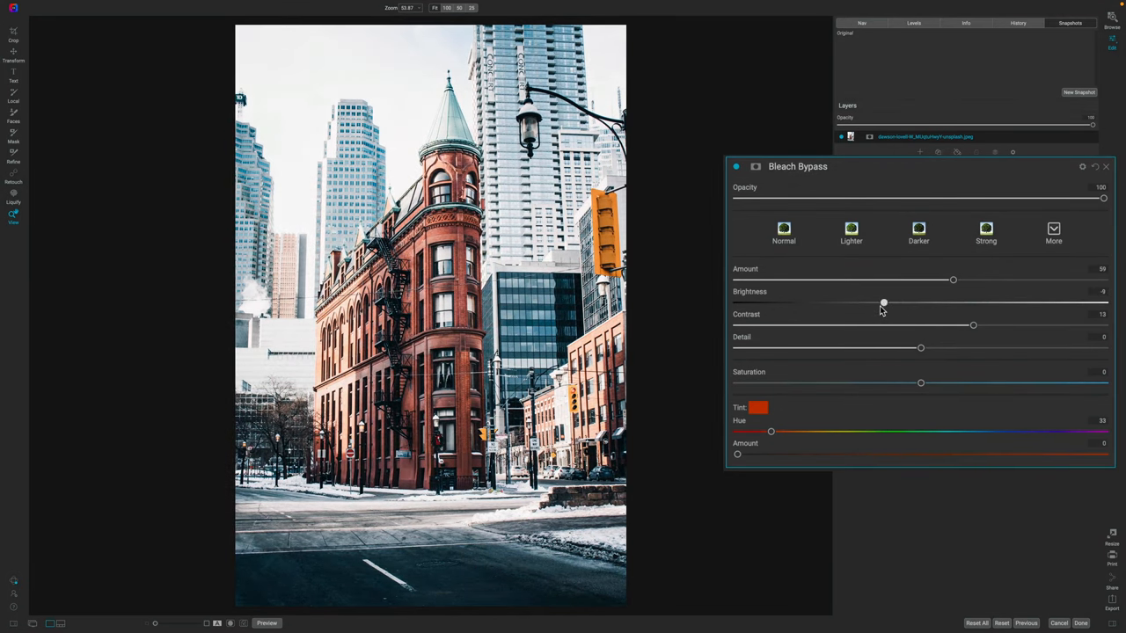
left_click_drag(883, 302, 892, 303)
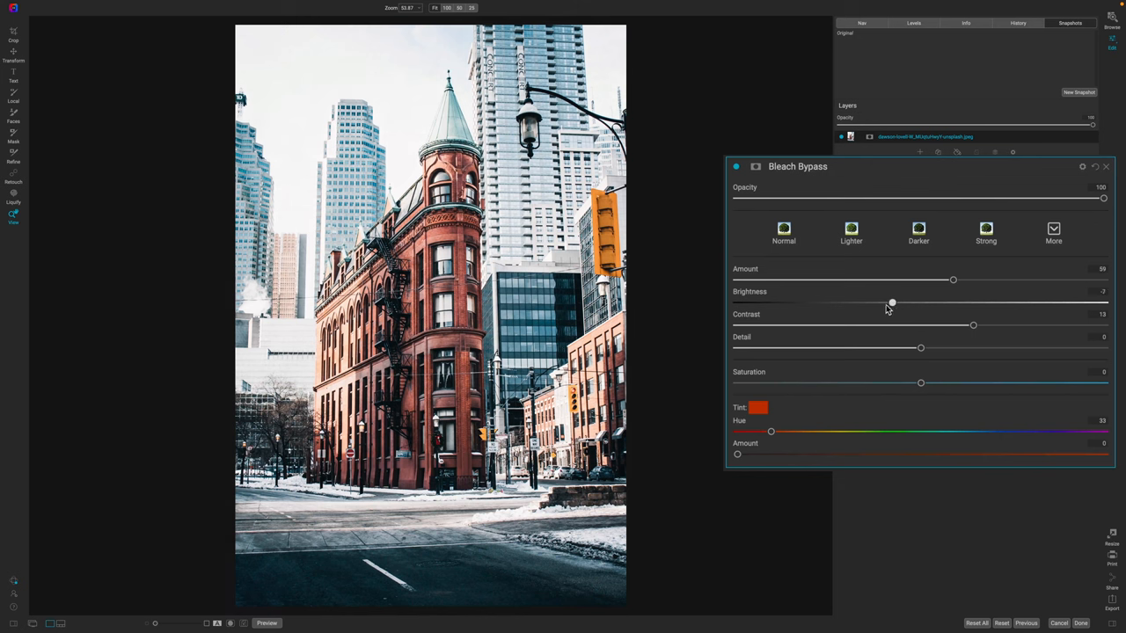
left_click_drag(892, 302, 883, 302)
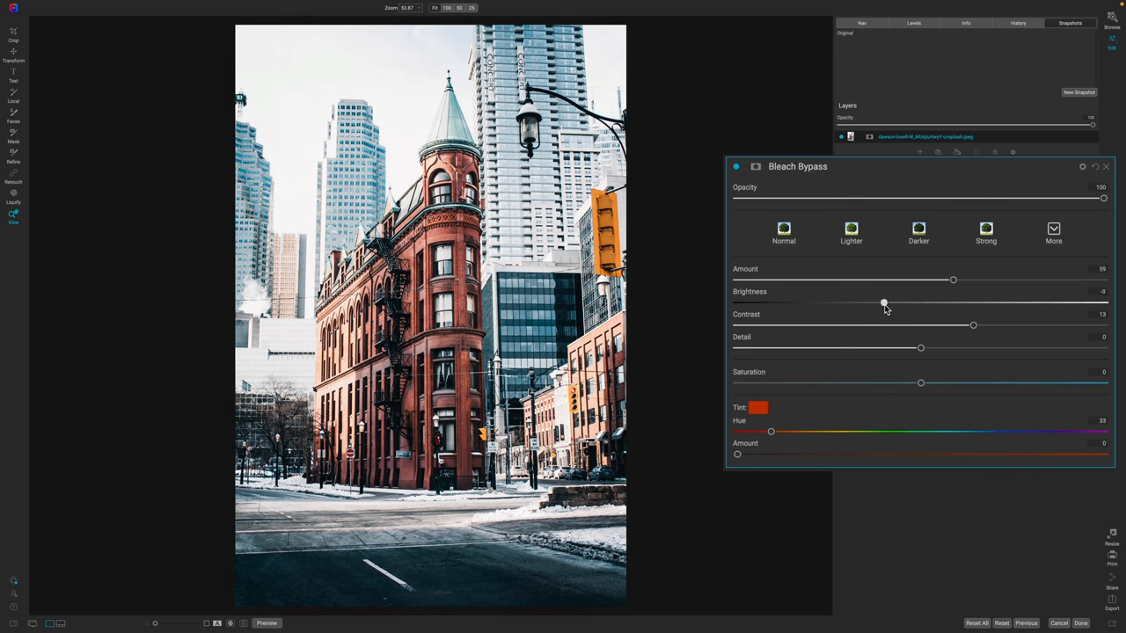
left_click_drag(883, 303, 922, 302)
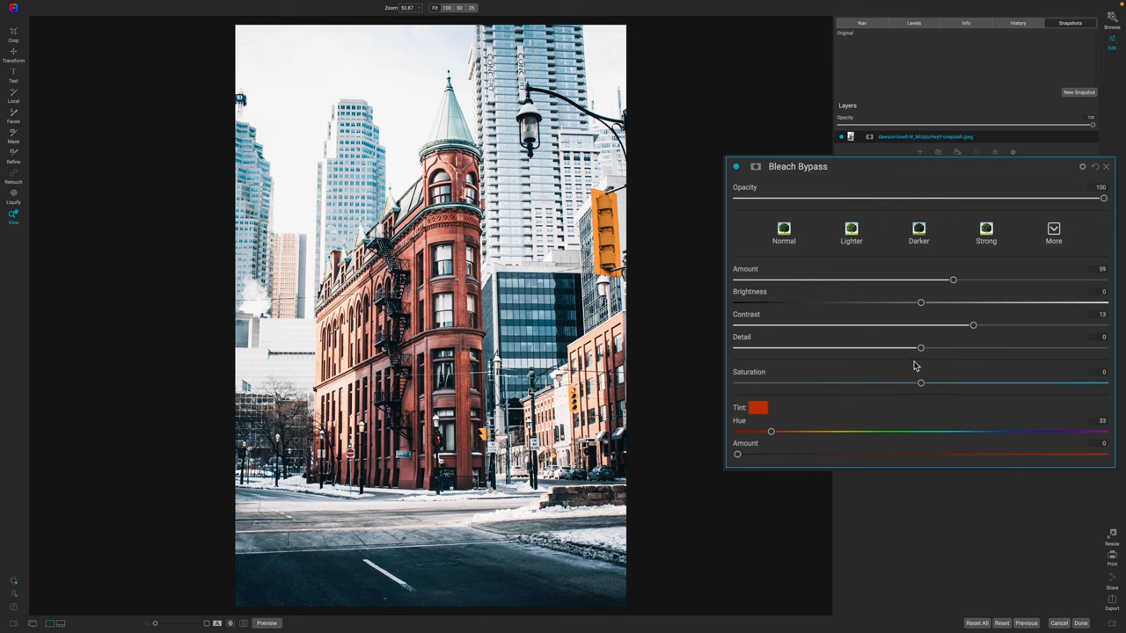
mouse_move(922, 380)
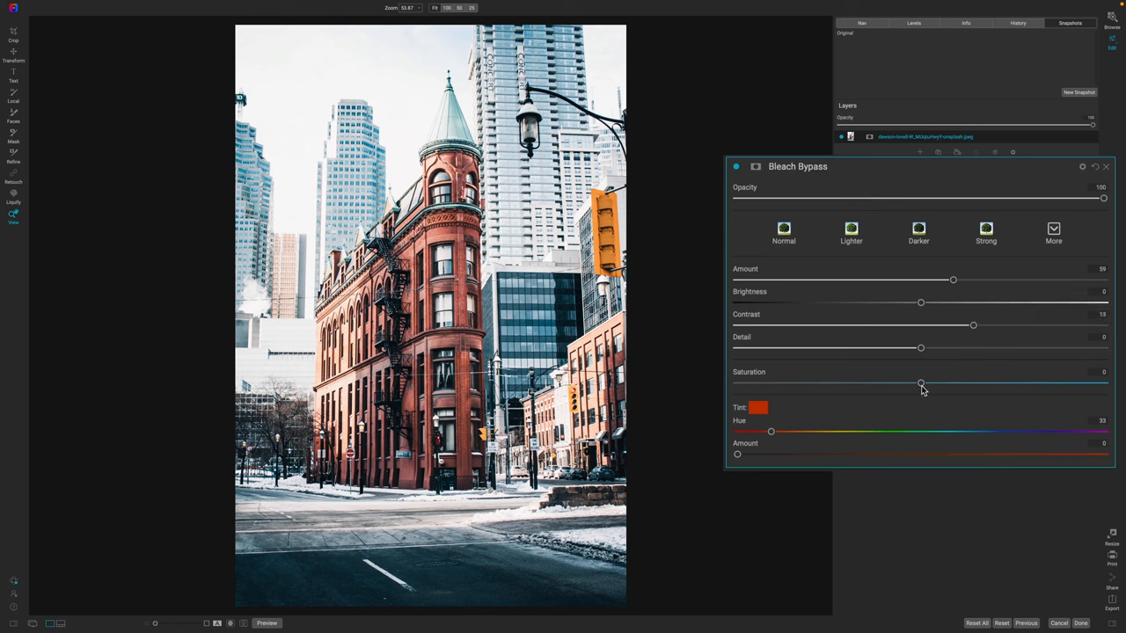
- Pull the Bleach Bypass Saturation well down, leaving the brick building and street muted
left_click_drag(921, 384, 883, 384)
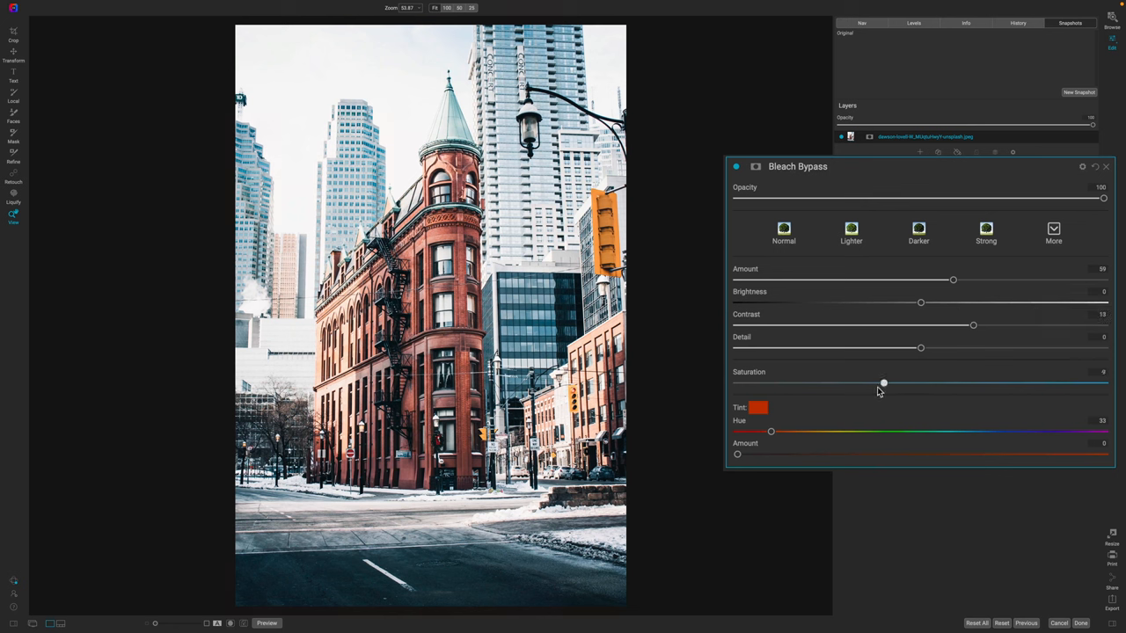
left_click_drag(883, 383, 851, 384)
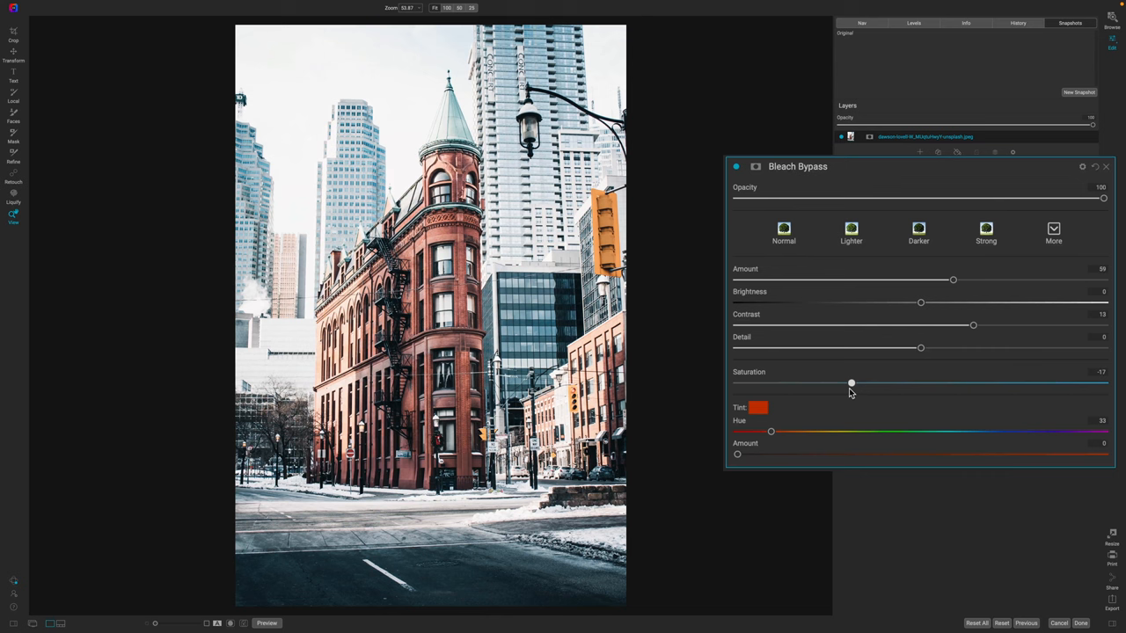
left_click_drag(852, 383, 823, 383)
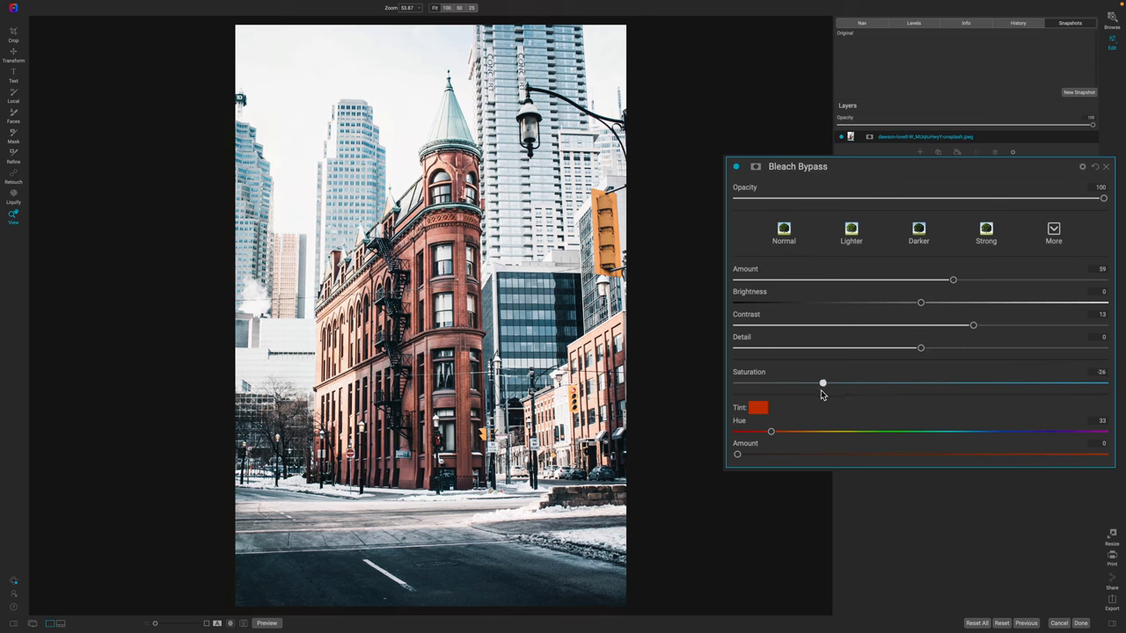
left_click_drag(823, 384, 820, 383)
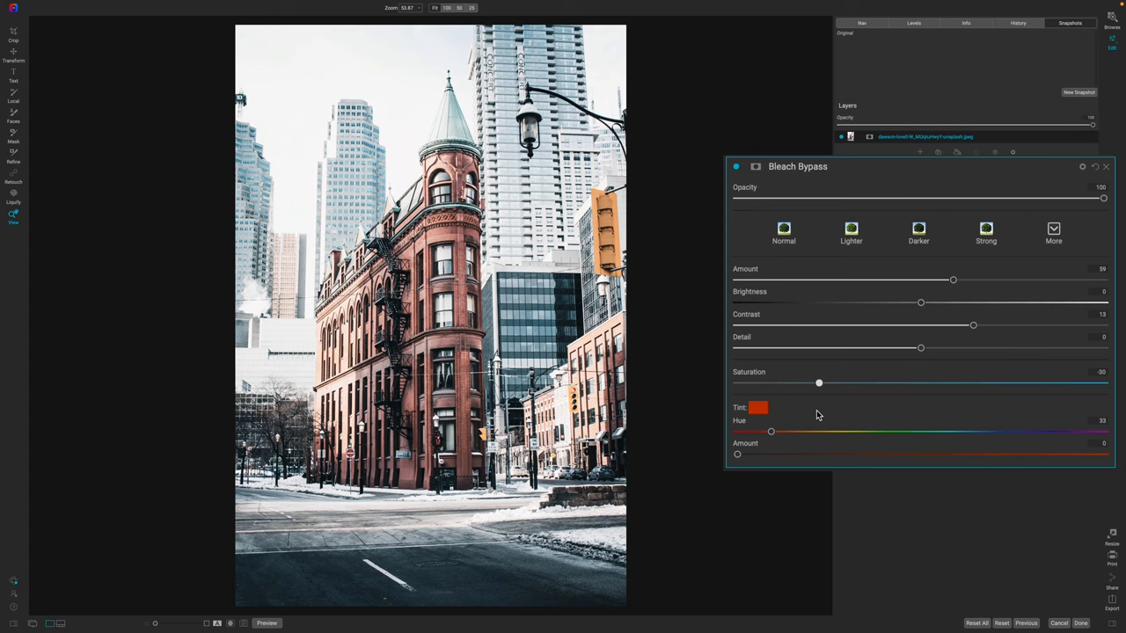
mouse_move(807, 466)
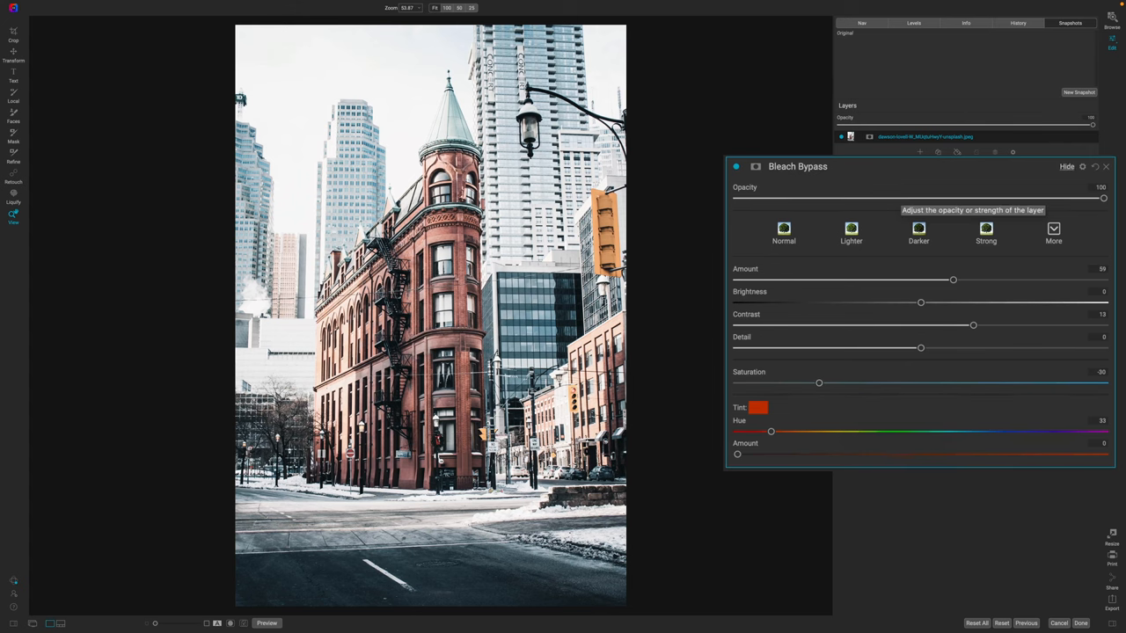
- Collapse Bleach Bypass and stack a Photo Filter effect above it
left_click(1066, 166)
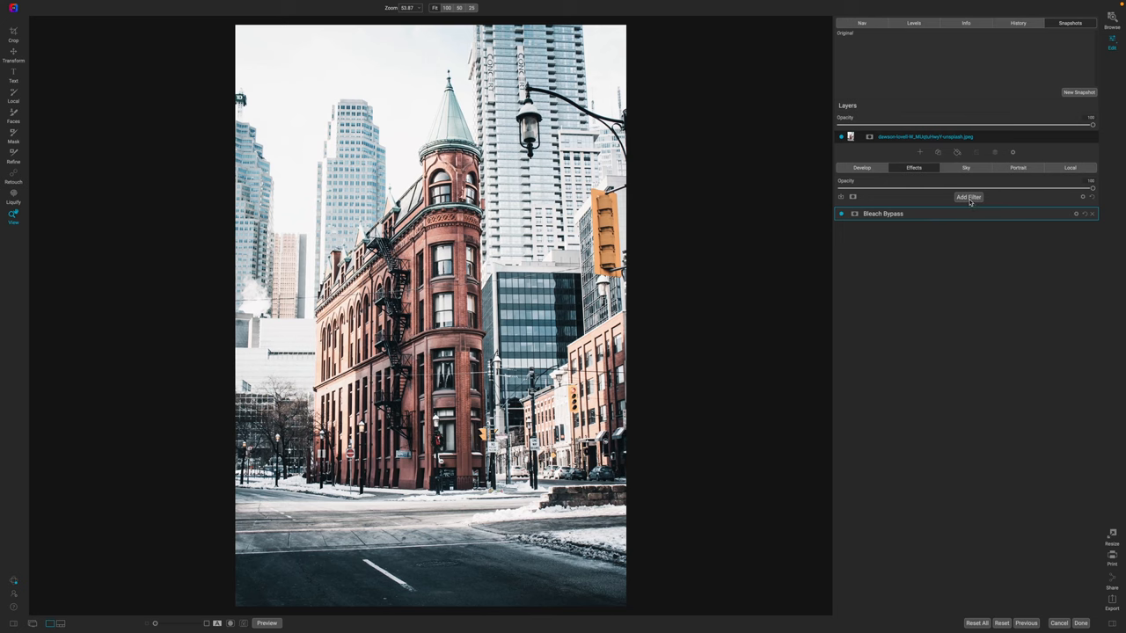
left_click(967, 197)
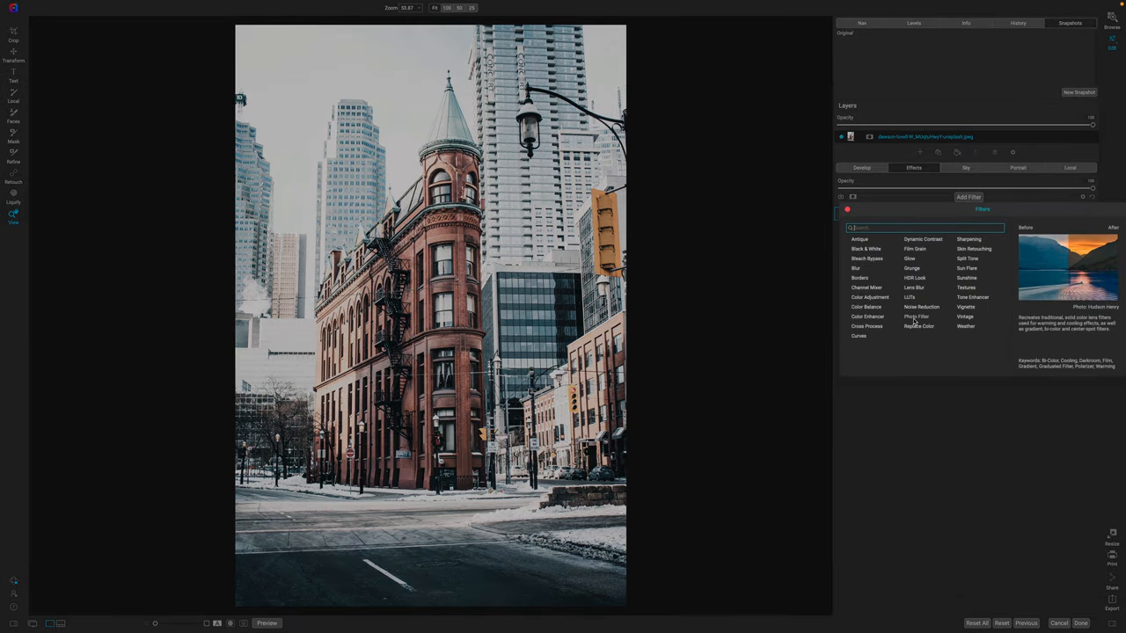
left_click(917, 317)
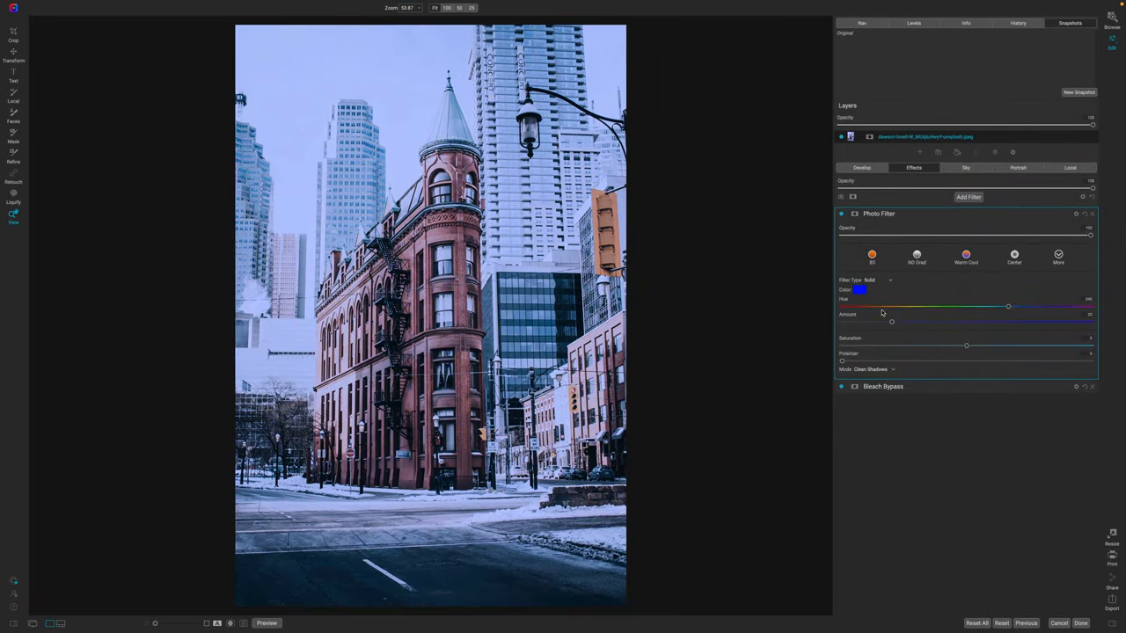
- Choose an orange colour for the Photo Filter tint, warming the whole photo
left_click(860, 288)
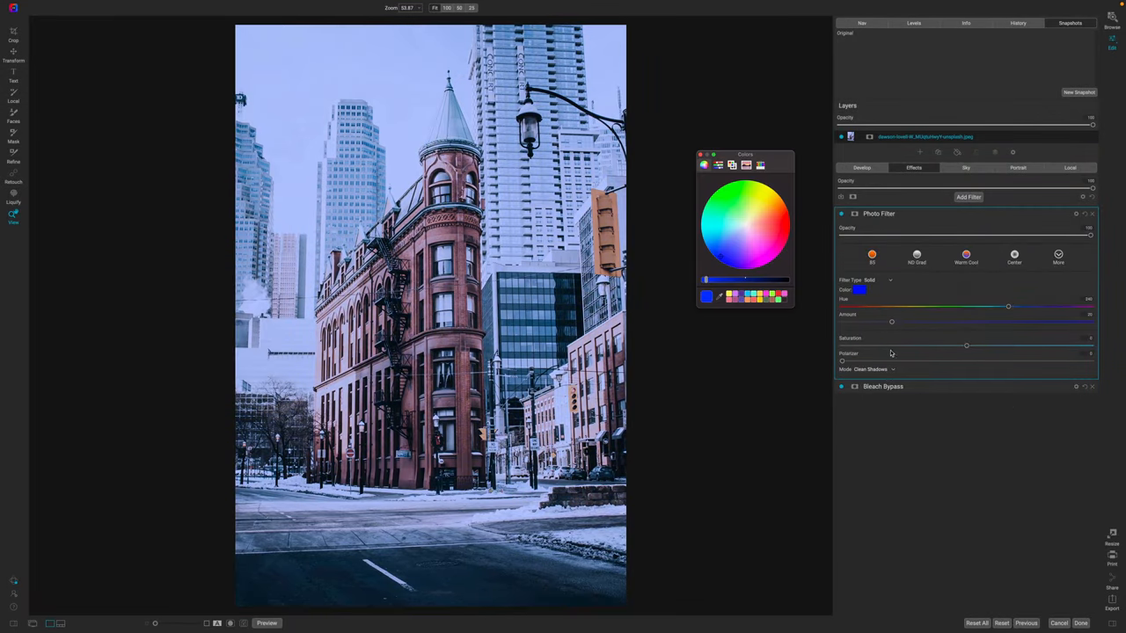
left_click(770, 219)
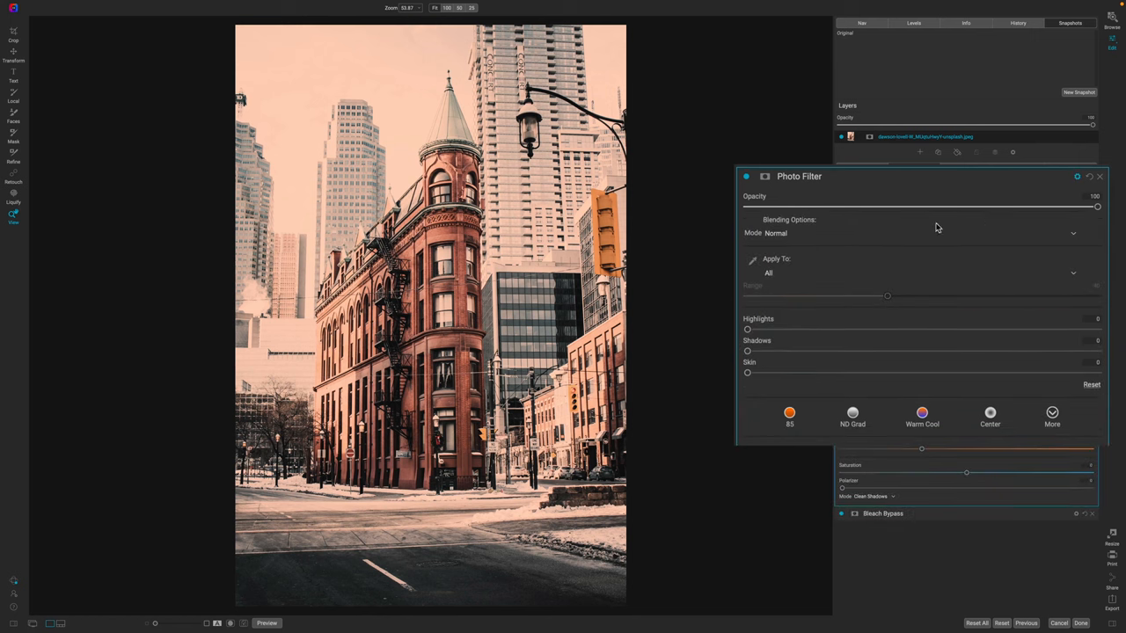
mouse_move(1049, 201)
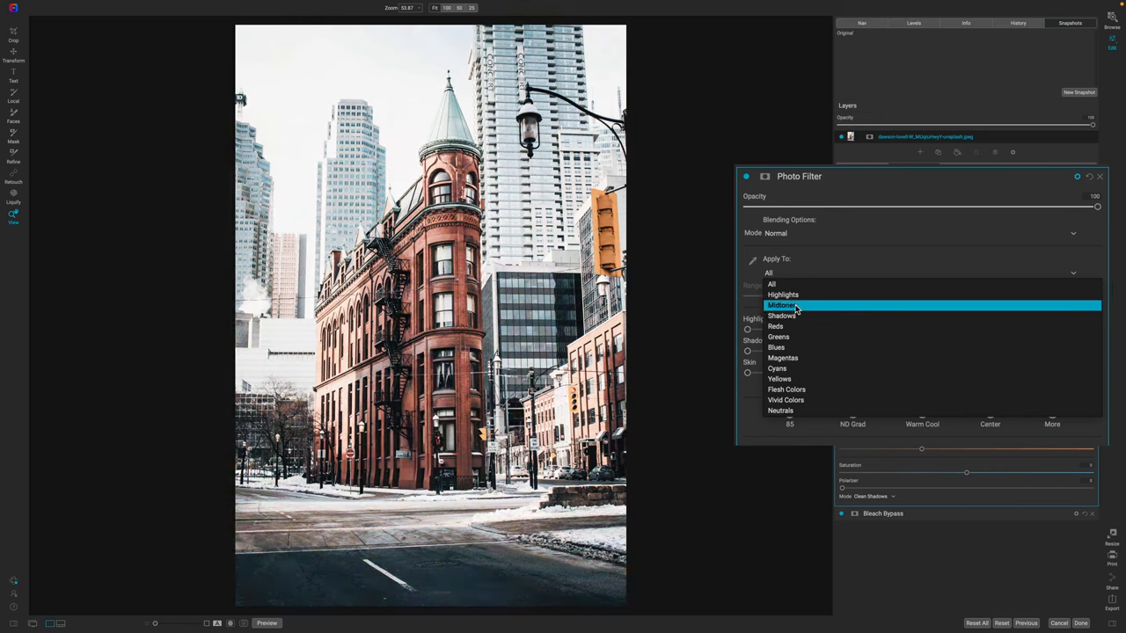
- In Blending Options, apply the Photo Filter to Shadows only with a high Range
left_click(783, 296)
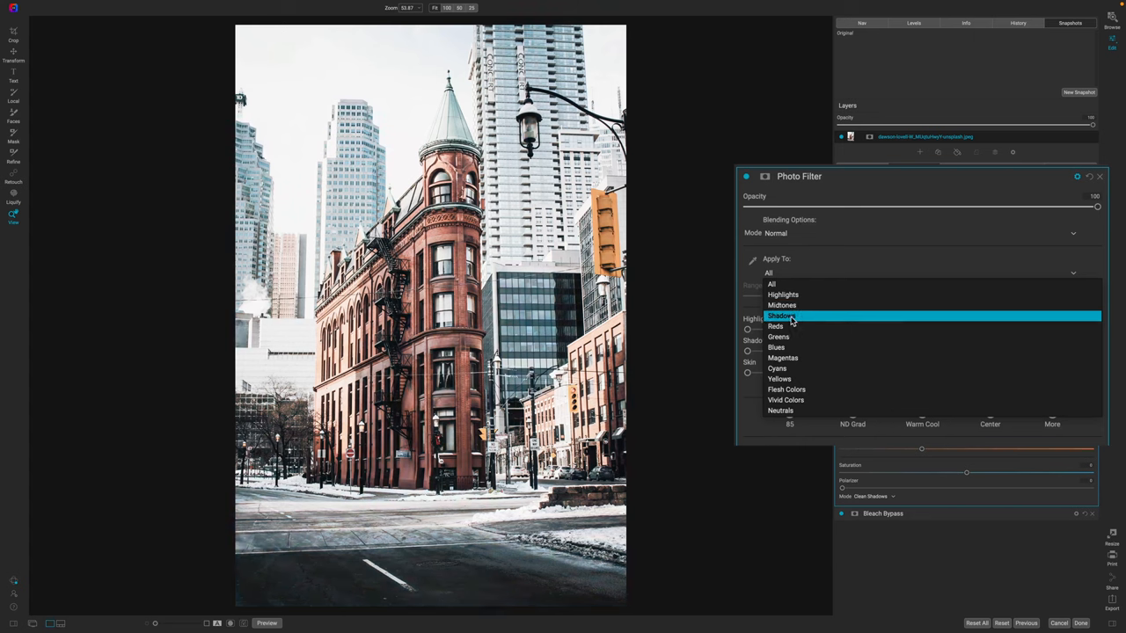
left_click(781, 317)
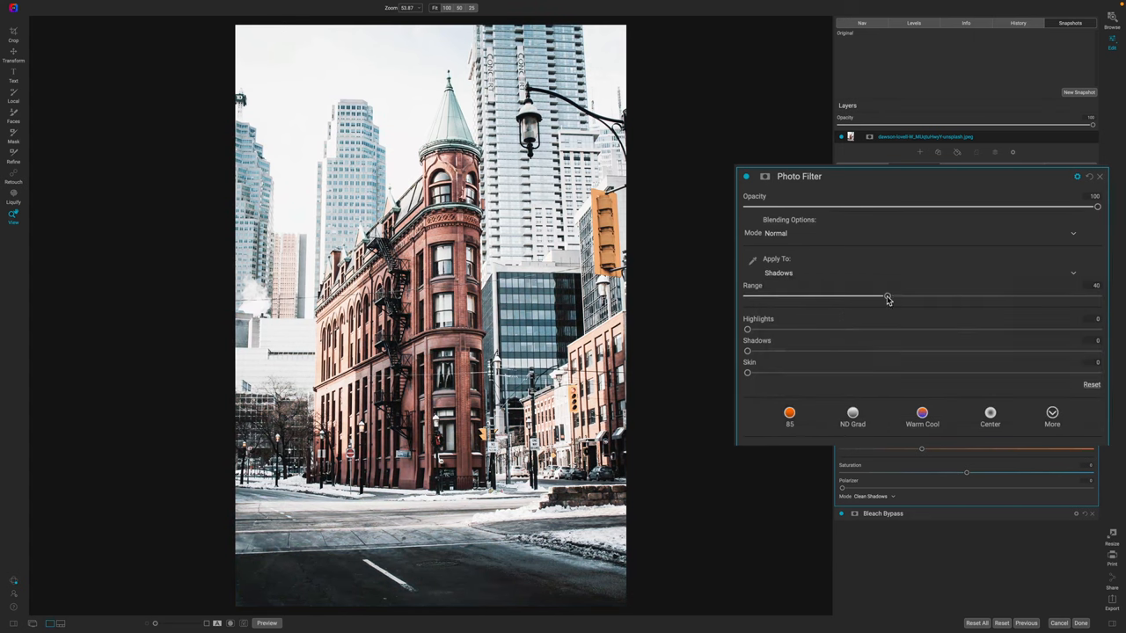
left_click_drag(887, 295, 894, 295)
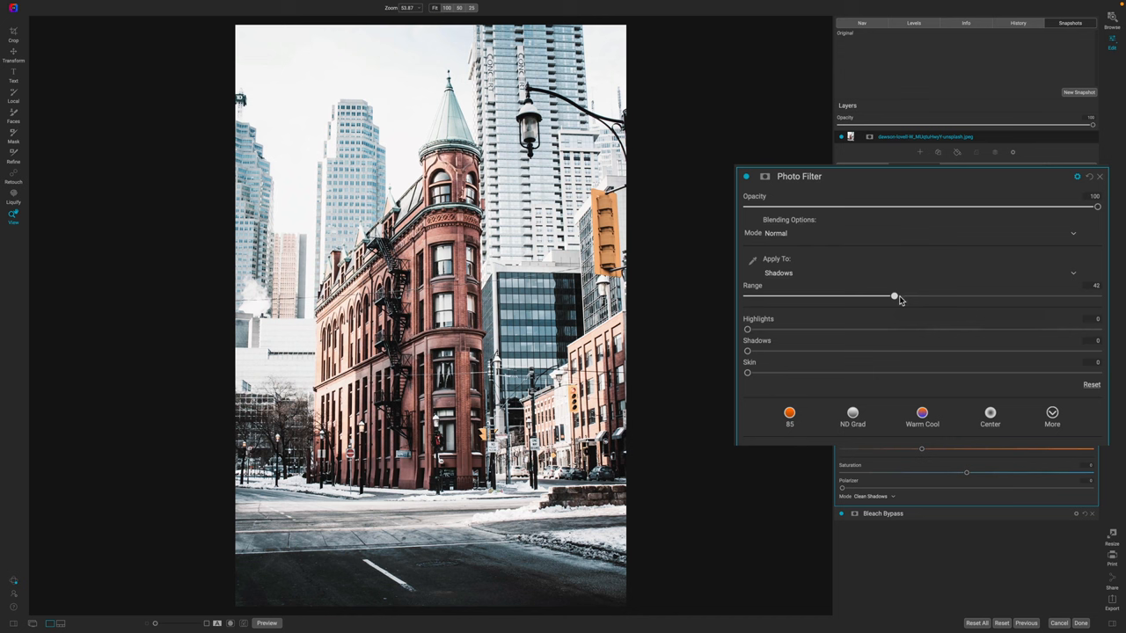
left_click_drag(894, 295, 1013, 296)
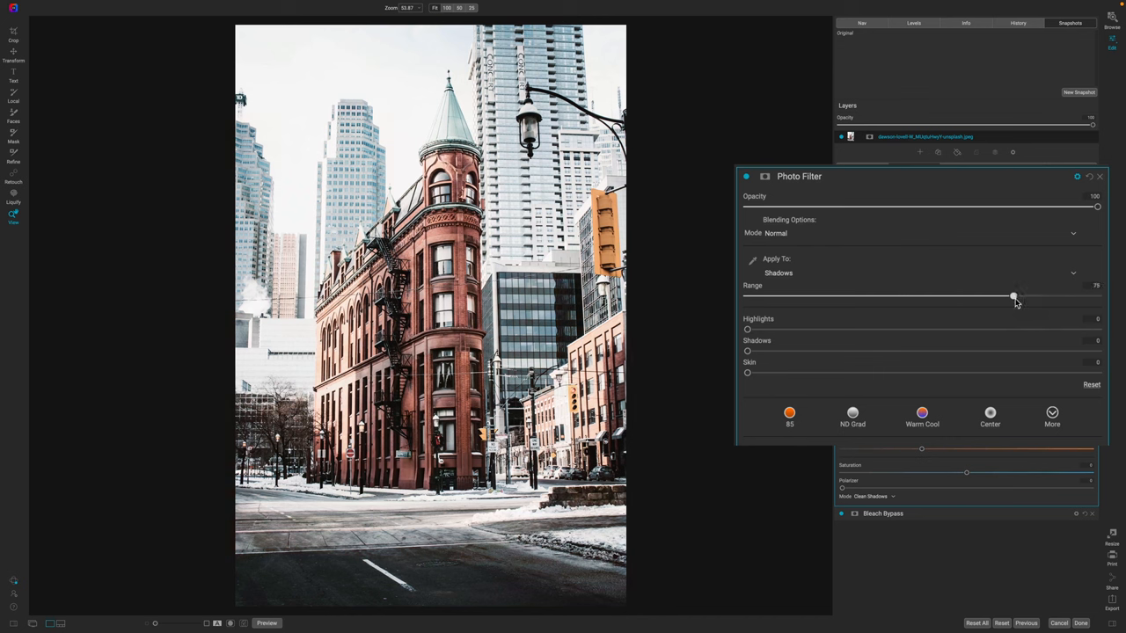
left_click_drag(1013, 295, 1030, 295)
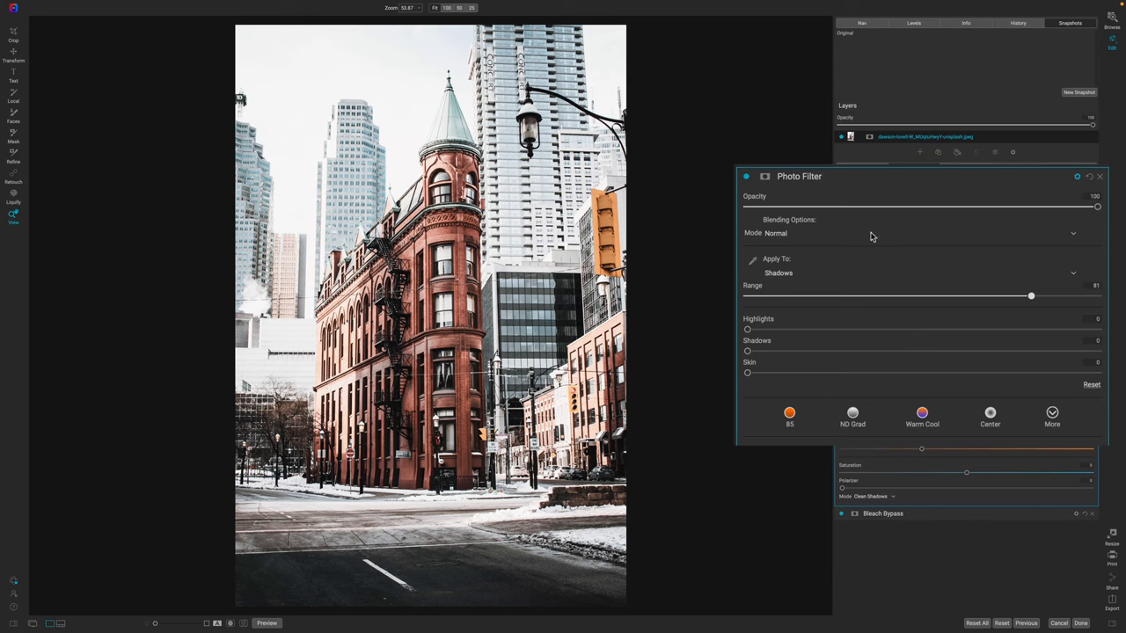
left_click(1099, 176)
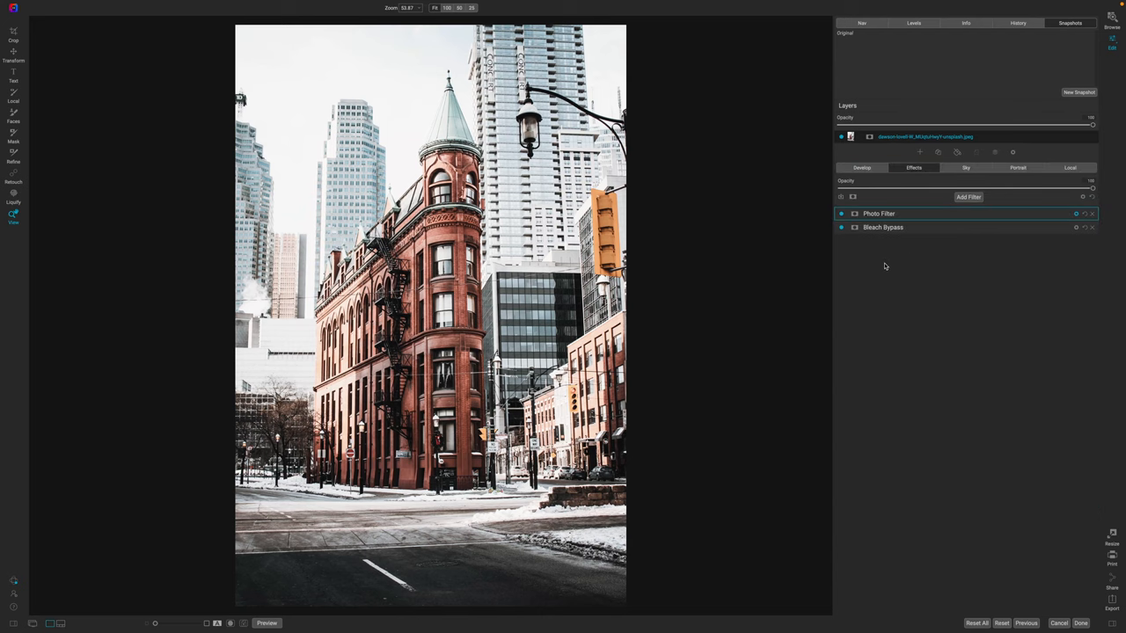